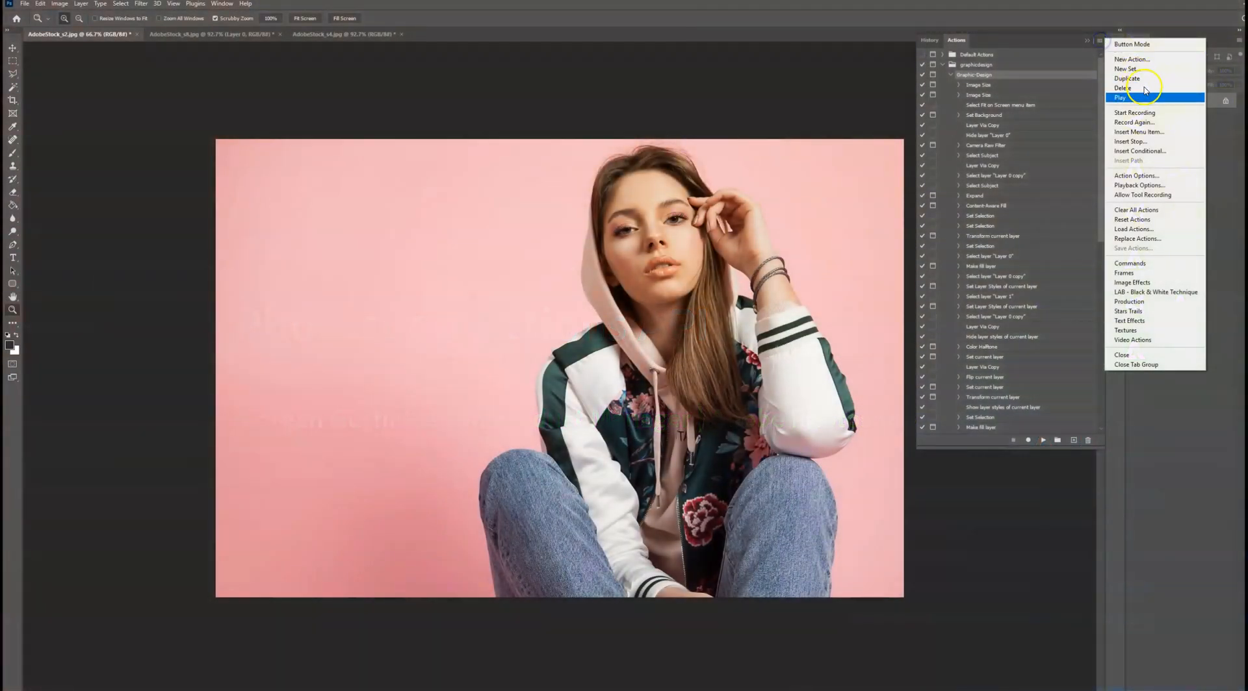
Load the GraphicDesign.atn action set into the Actions panel.
{"action": "left_click", "coordinate": [1132, 97]}
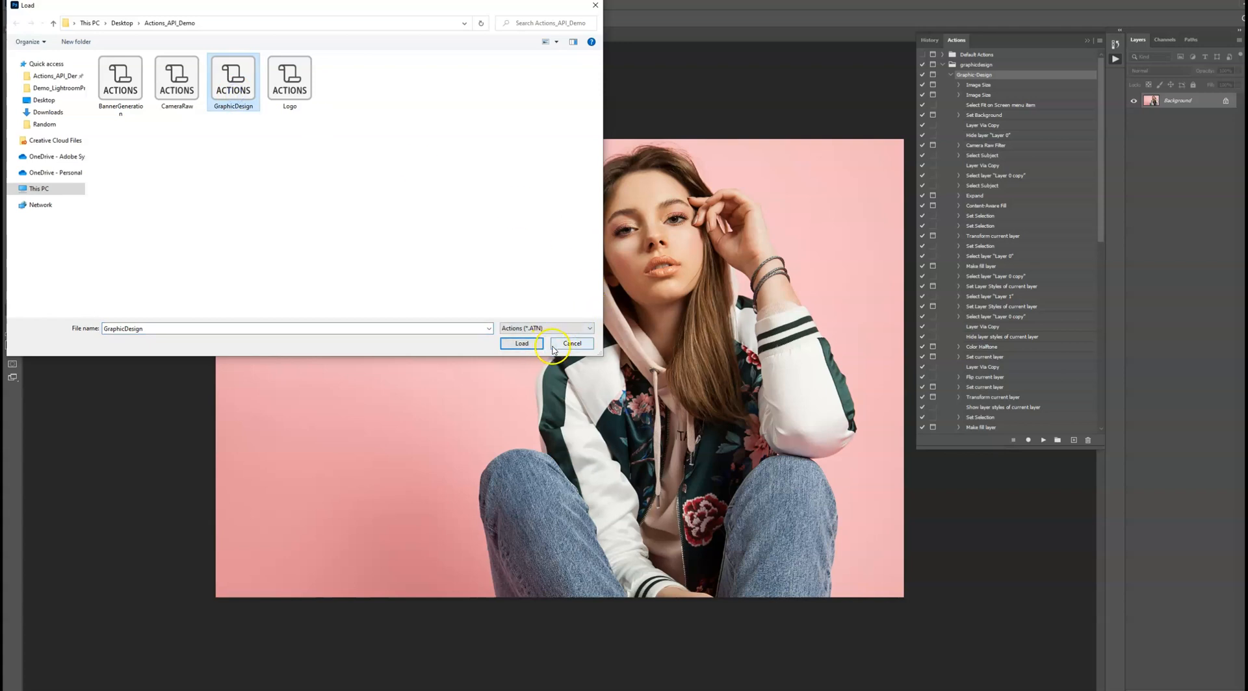
{"action": "left_click", "coordinate": [521, 343]}
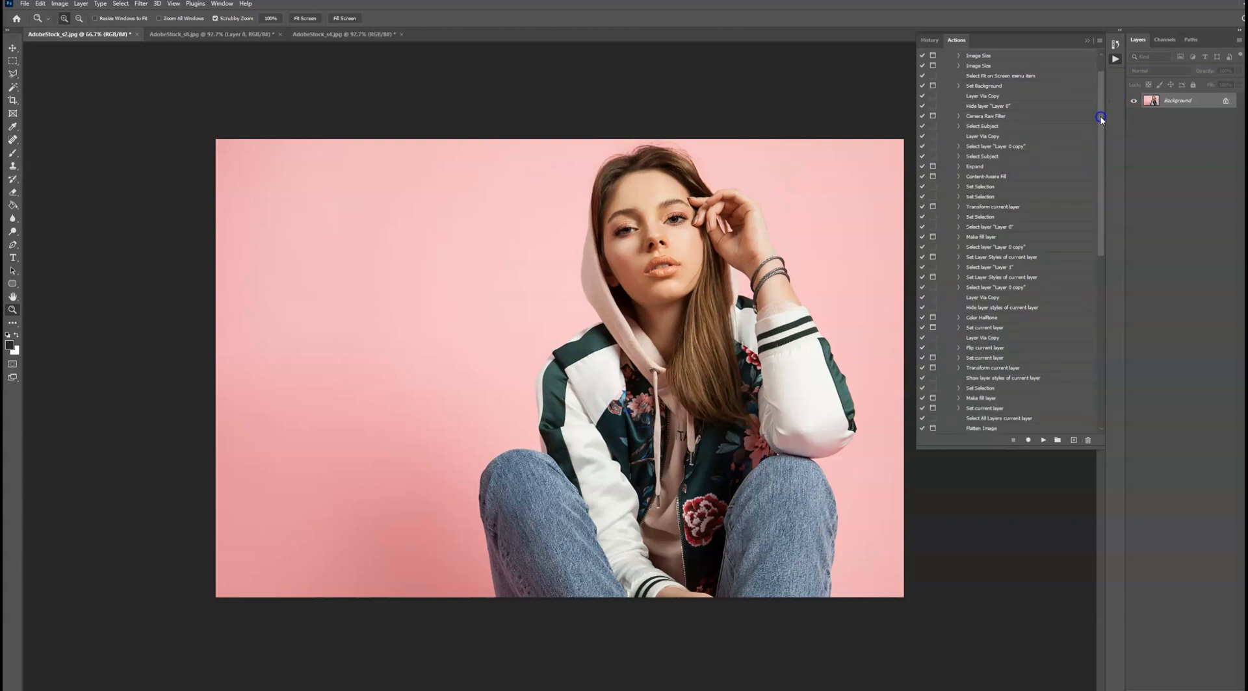
{"action": "scroll", "scroll_direction": "down", "scroll_amount": 3}
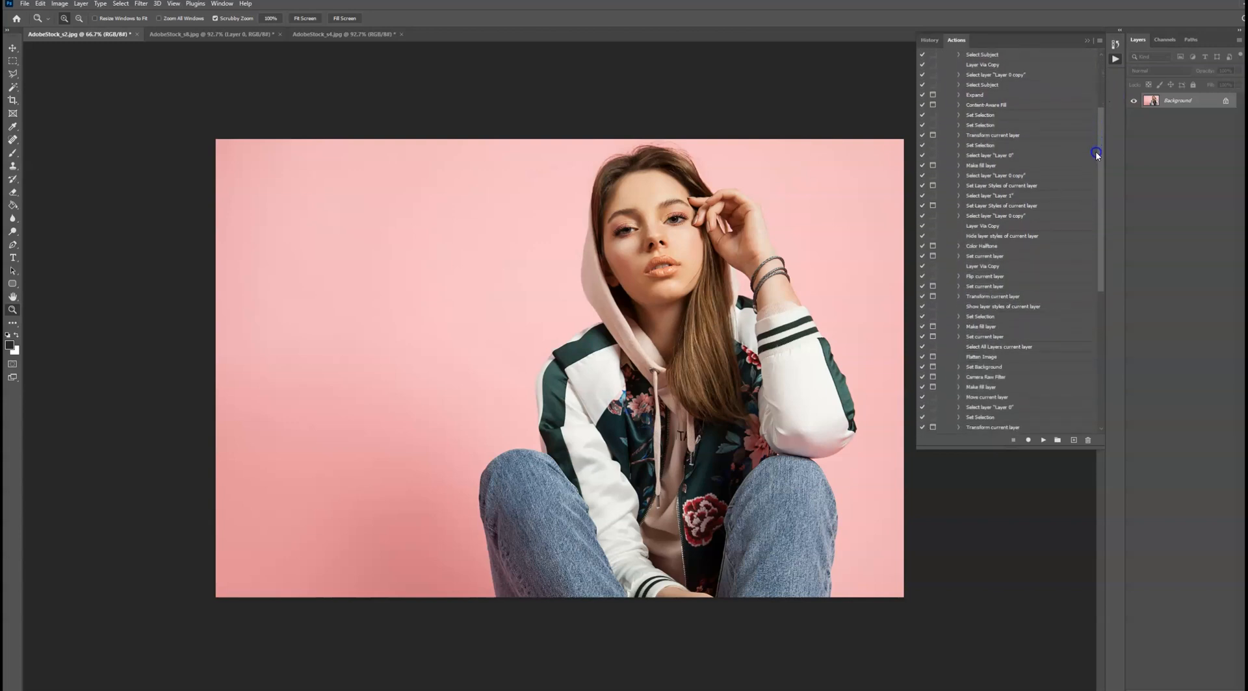
{"action": "scroll", "scroll_direction": "down", "scroll_amount": 3}
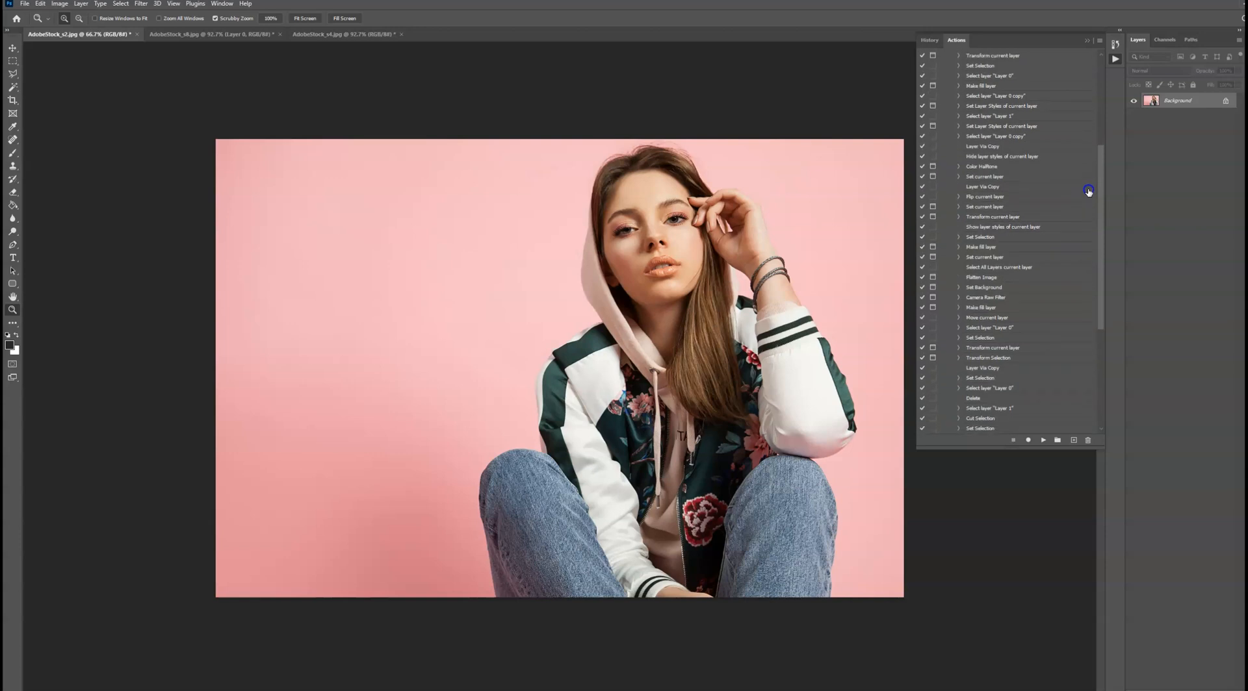
{"action": "scroll", "scroll_direction": "down", "scroll_amount": 3}
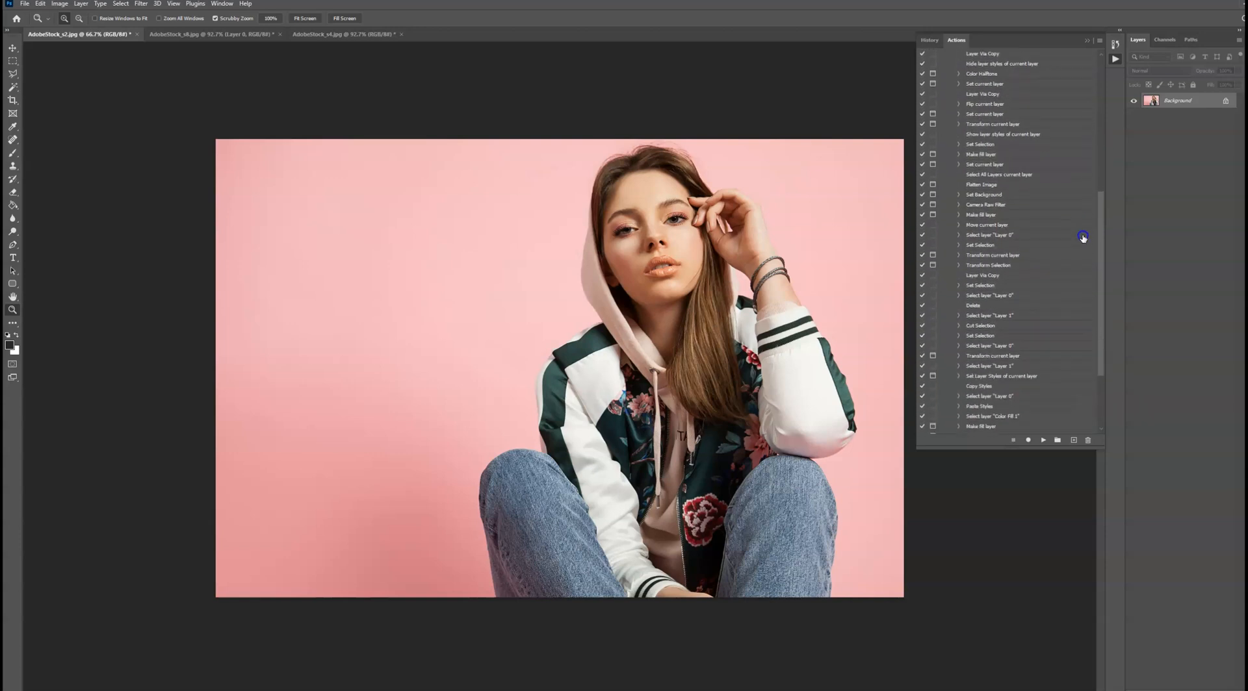
{"action": "scroll", "scroll_direction": "down", "scroll_amount": 3}
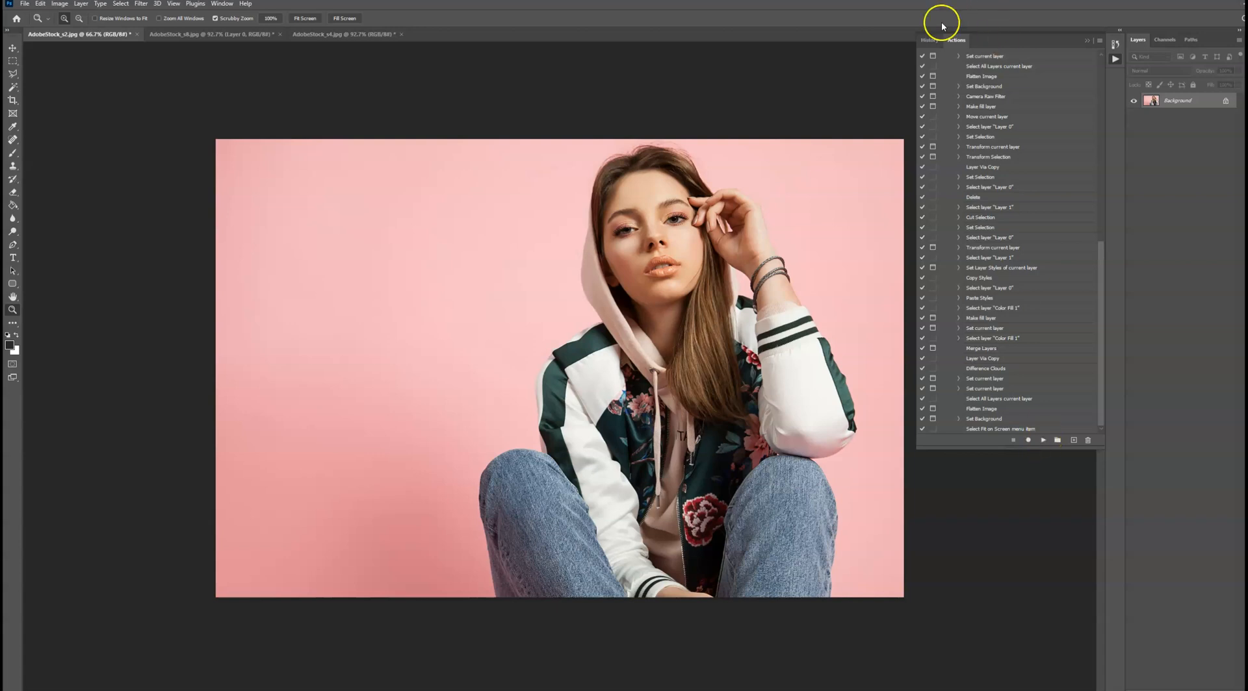
Review the applied Graphic Design steps in History and the action's step list.
{"action": "left_click", "coordinate": [928, 40]}
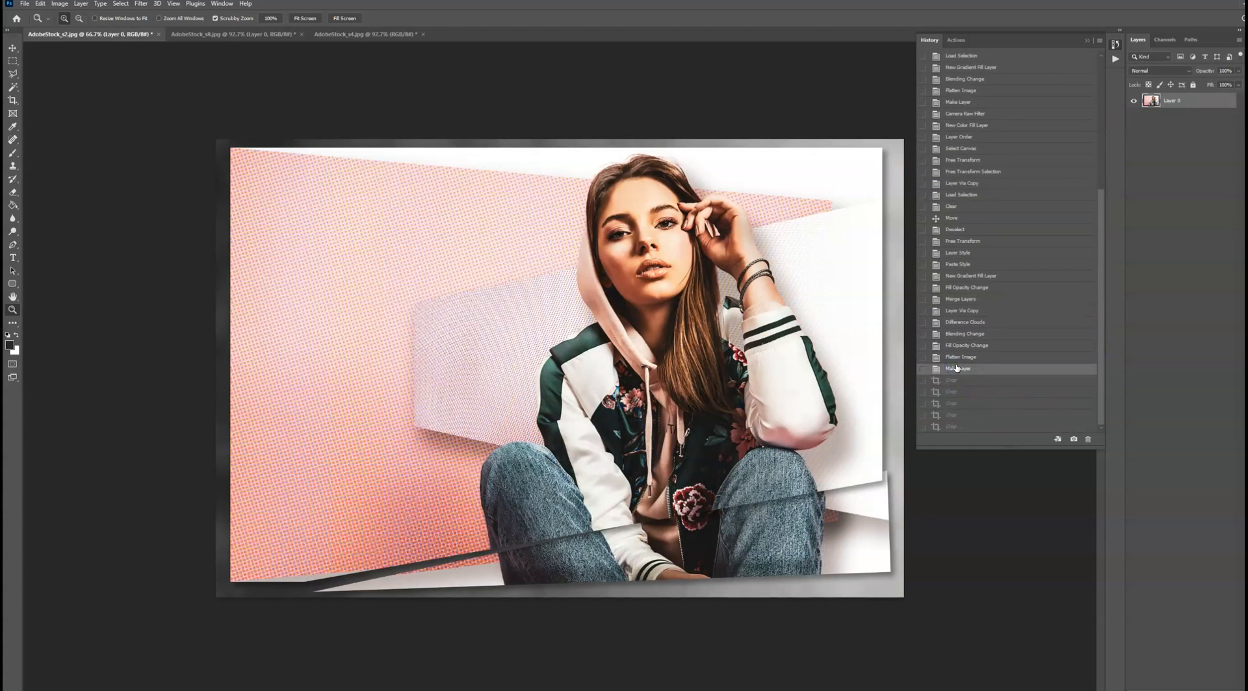
{"action": "left_click", "coordinate": [954, 40]}
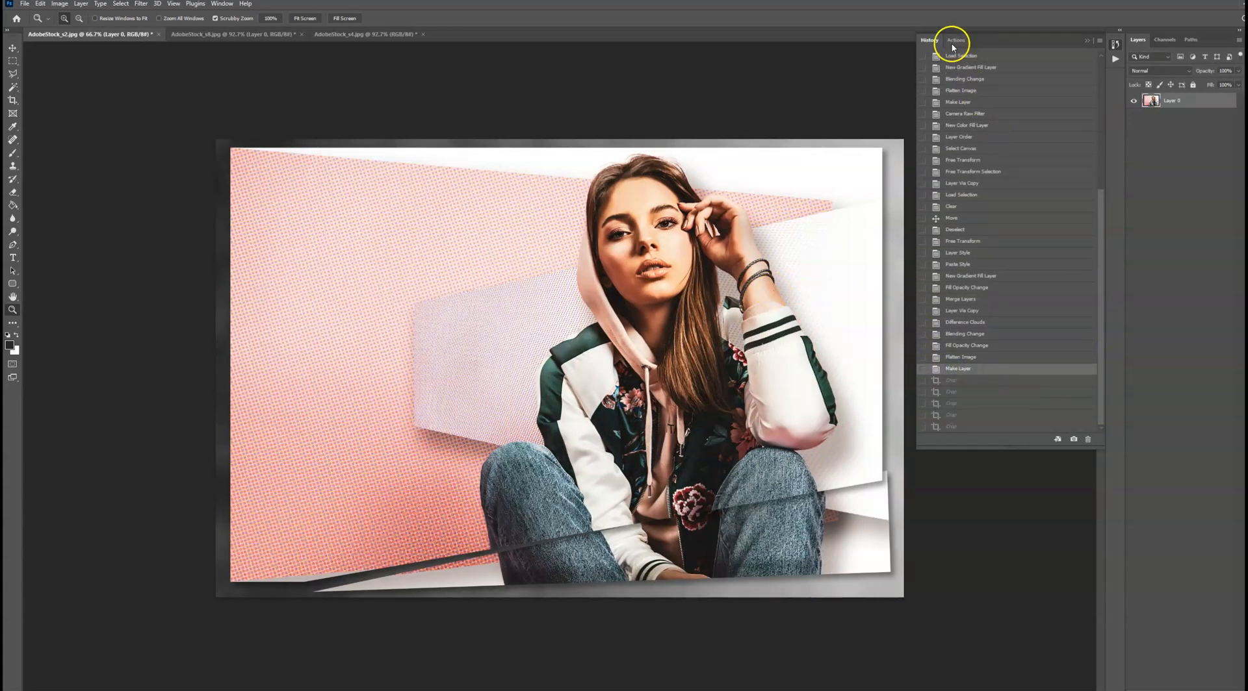
{"action": "left_click", "coordinate": [954, 40]}
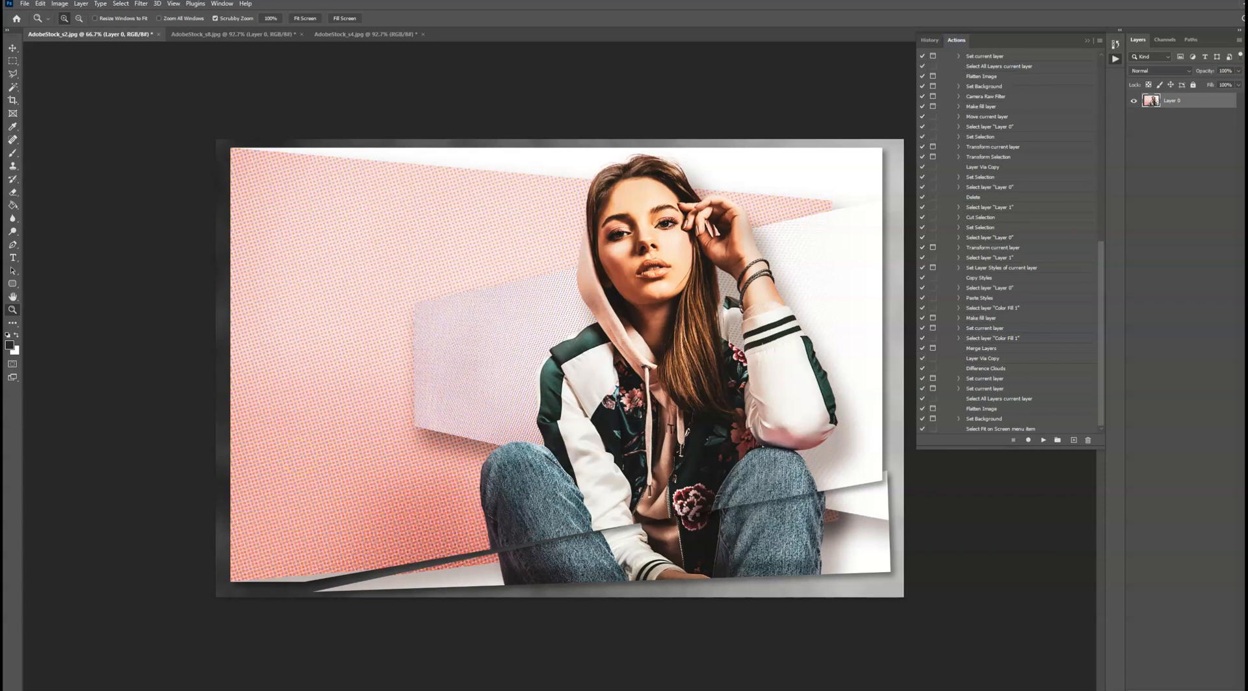
{"action": "left_click", "coordinate": [929, 39]}
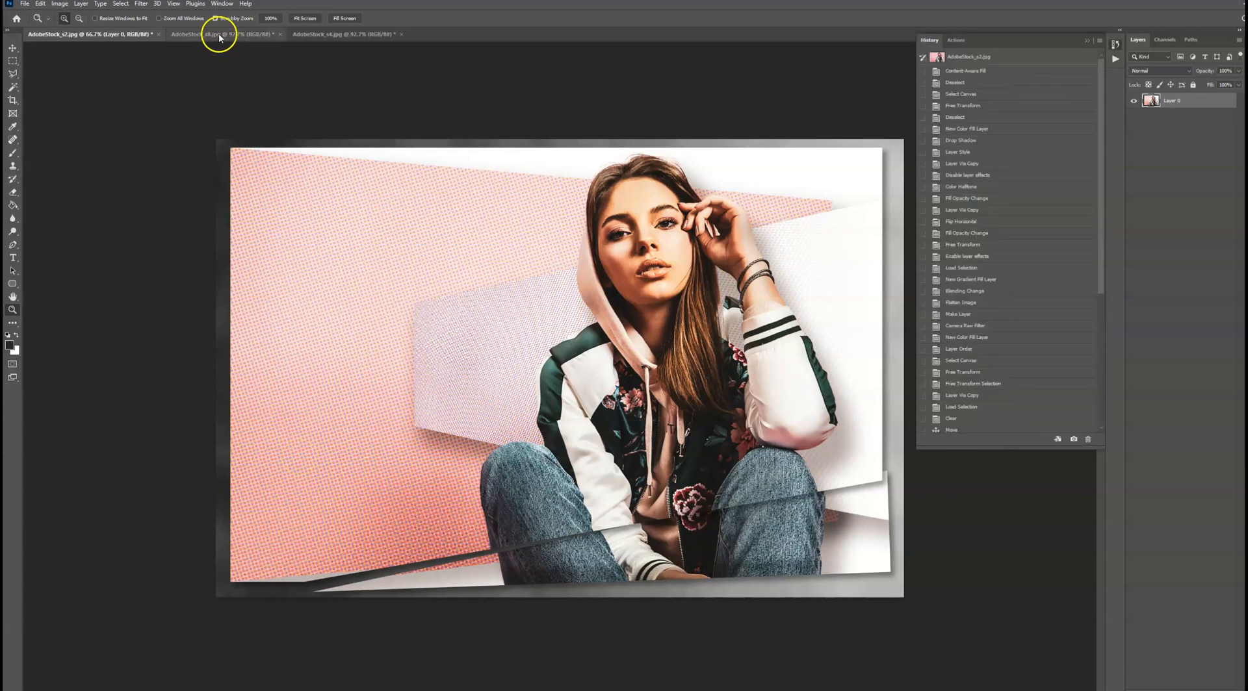
Switch to the yellow-hoodie photo and inspect the final step of its history.
{"action": "left_click", "coordinate": [208, 35]}
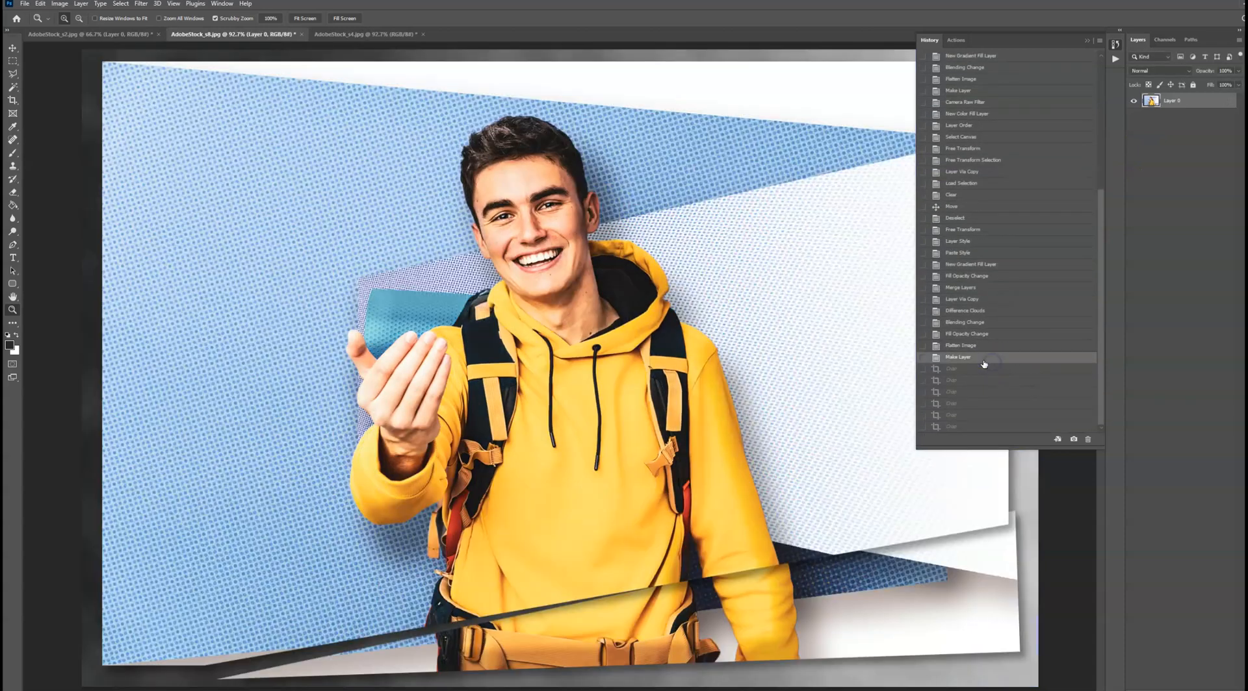
{"action": "left_click", "coordinate": [362, 35]}
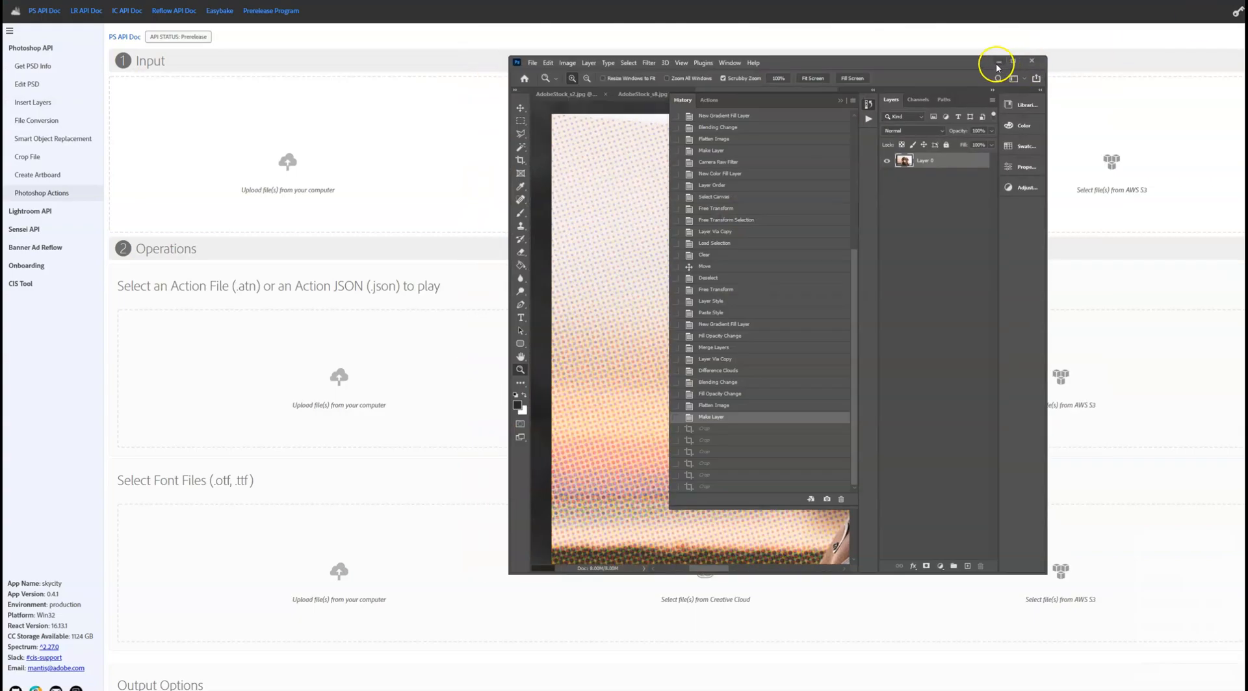
Upload AdobeStock_s1 through s8 as input images on the API demo page.
{"action": "left_click", "coordinate": [1032, 60]}
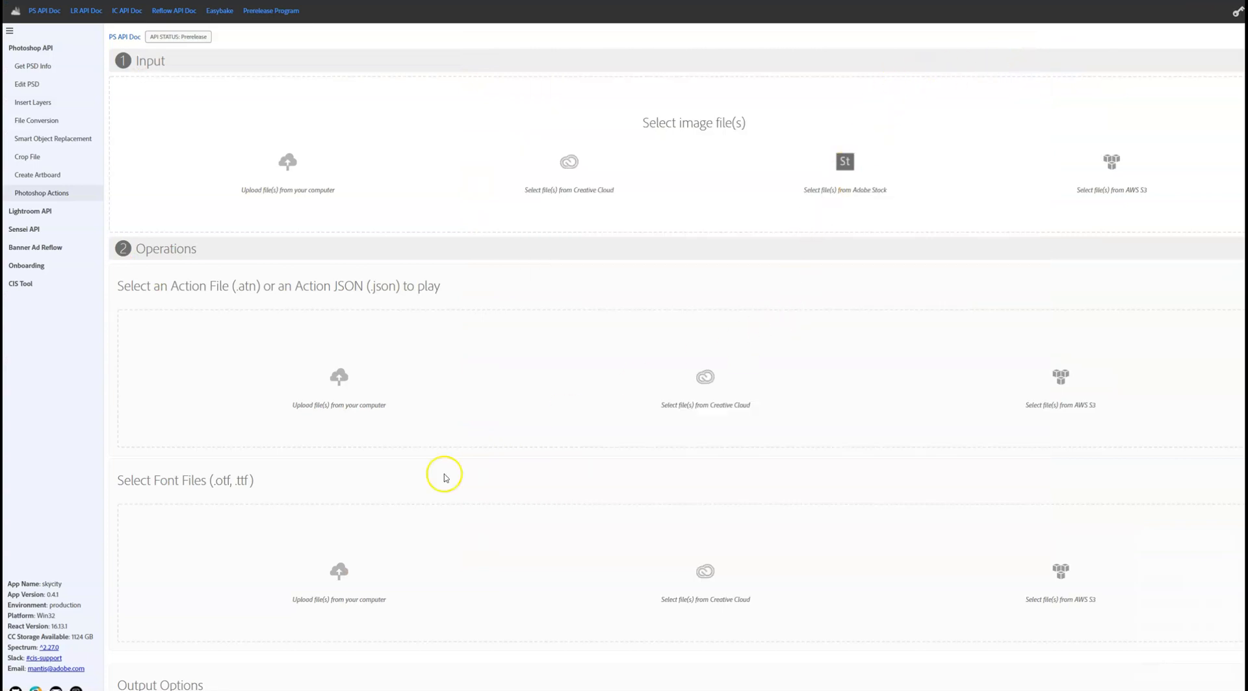
{"action": "mouse_move", "coordinate": [289, 180]}
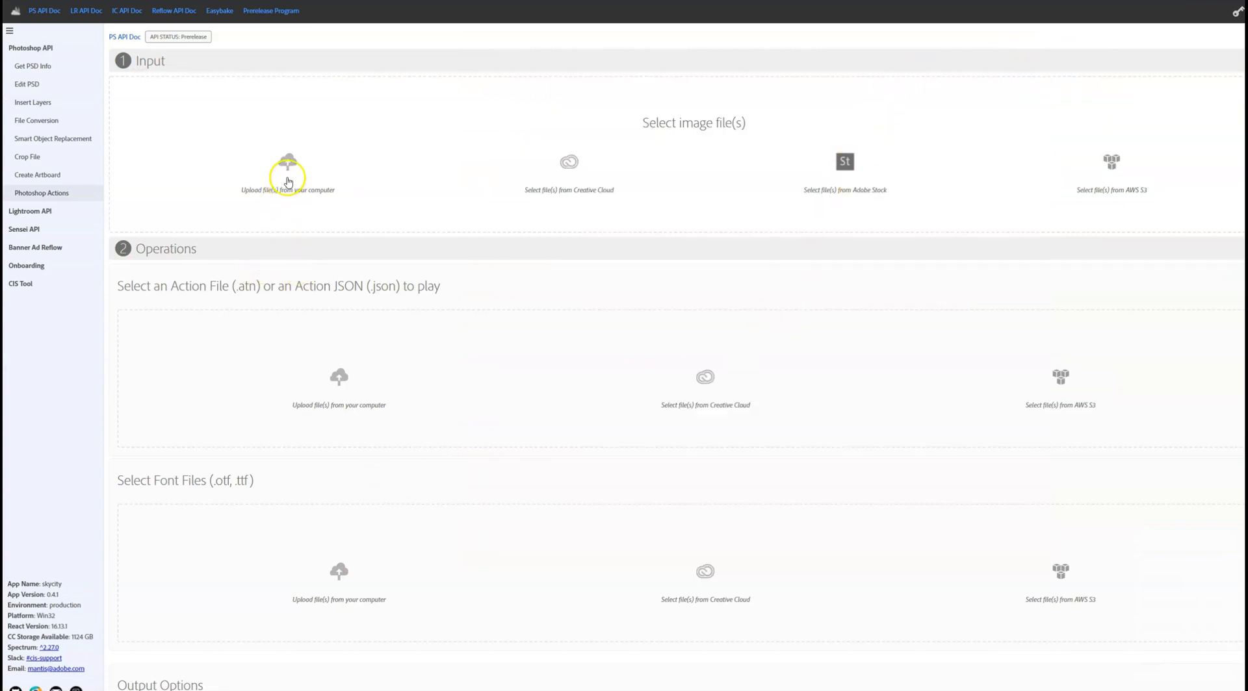
{"action": "left_click", "coordinate": [289, 181]}
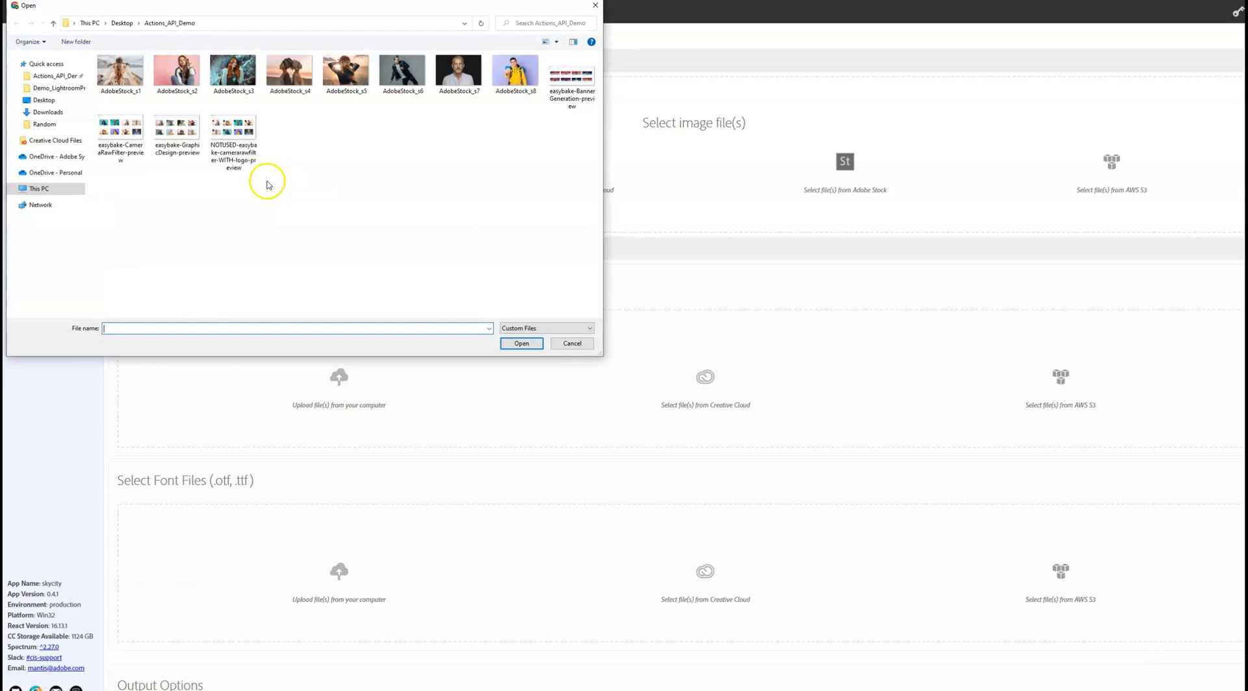
{"action": "left_click", "coordinate": [122, 73]}
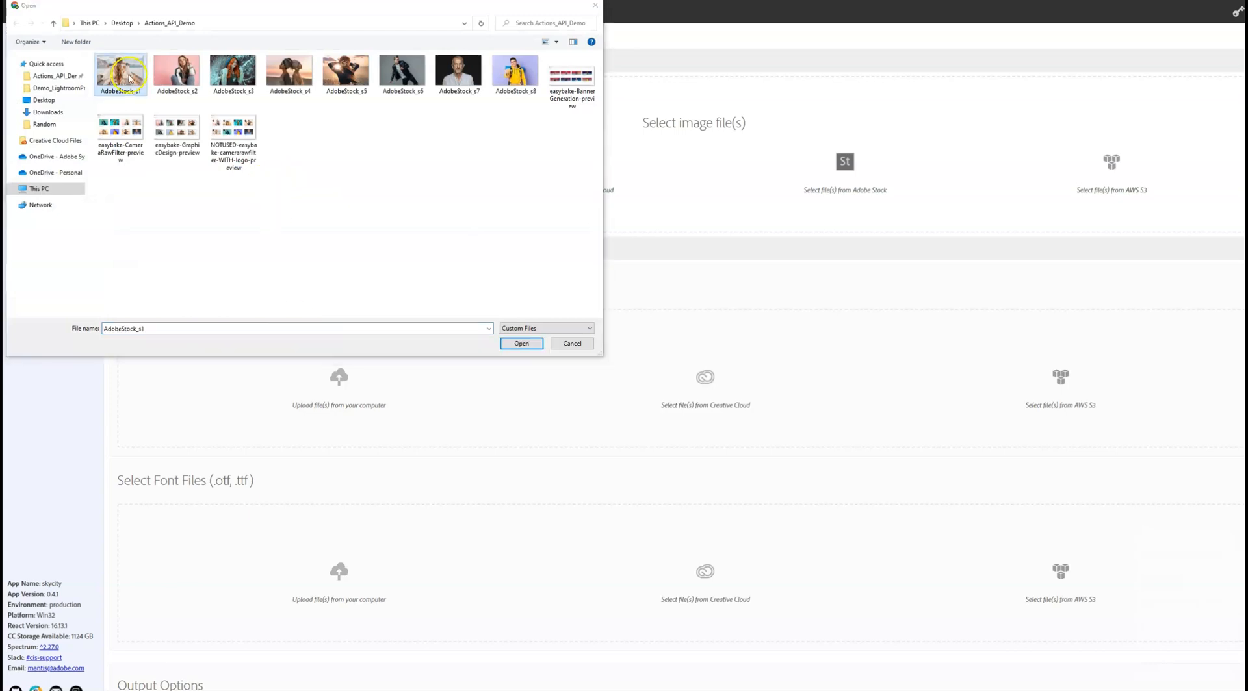
{"action": "left_click", "coordinate": [521, 343]}
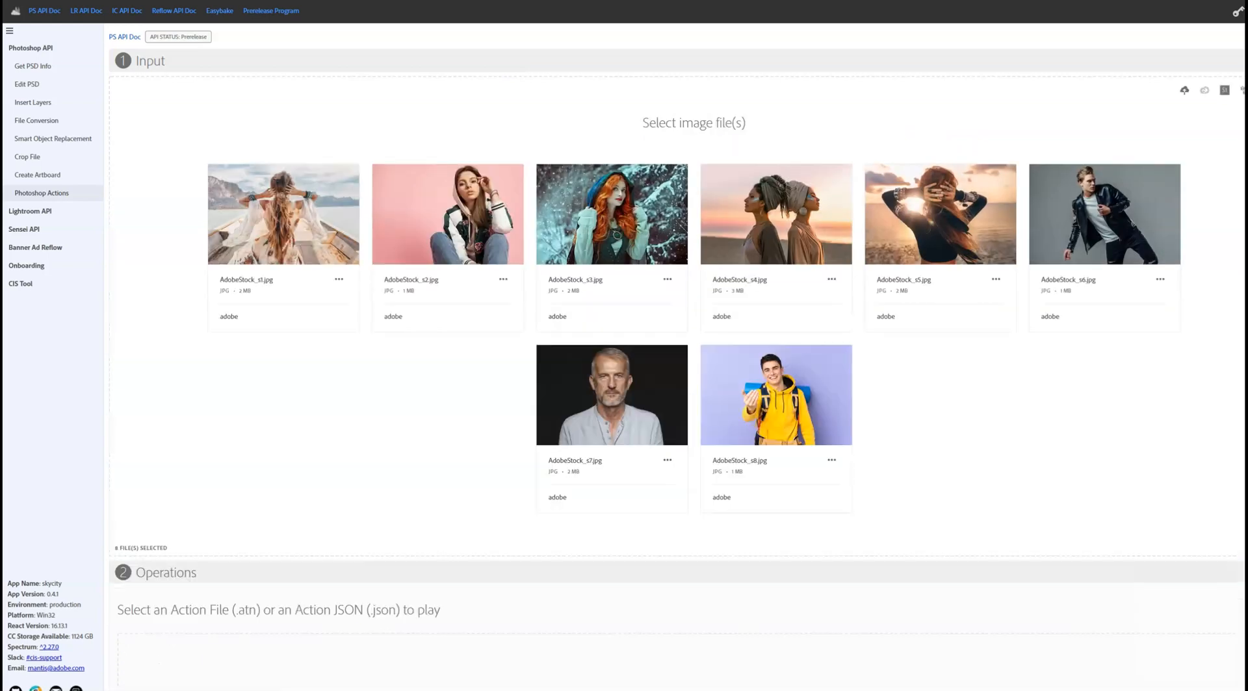
Scroll down past the GraphicDesign.atn operation to the eight PSD output files.
{"action": "scroll", "scroll_direction": "down", "scroll_amount": 3}
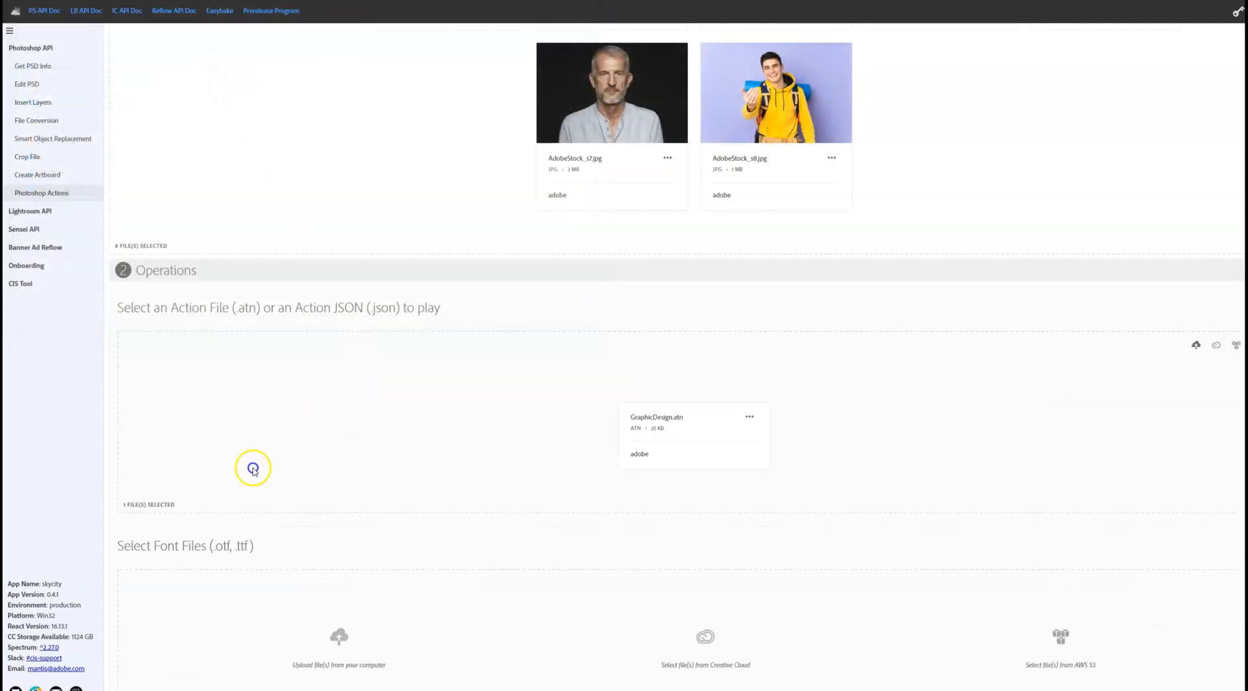
{"action": "scroll", "scroll_direction": "down", "scroll_amount": 3}
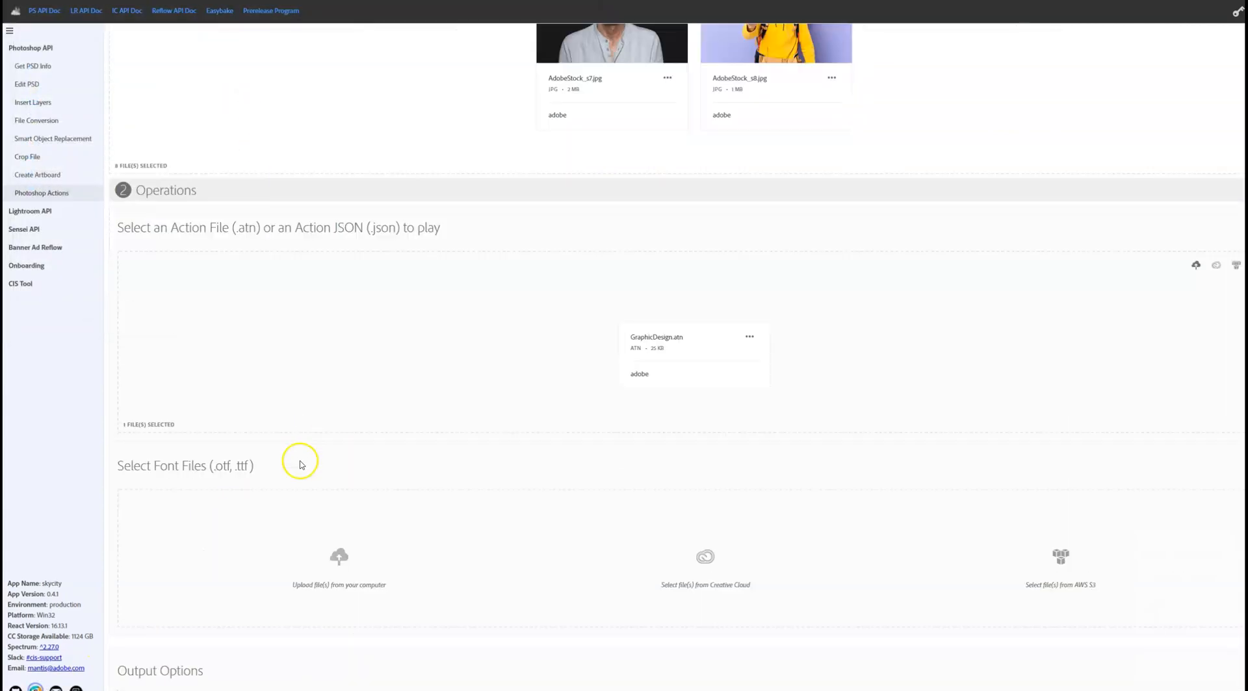
{"action": "scroll", "scroll_direction": "down", "scroll_amount": 3}
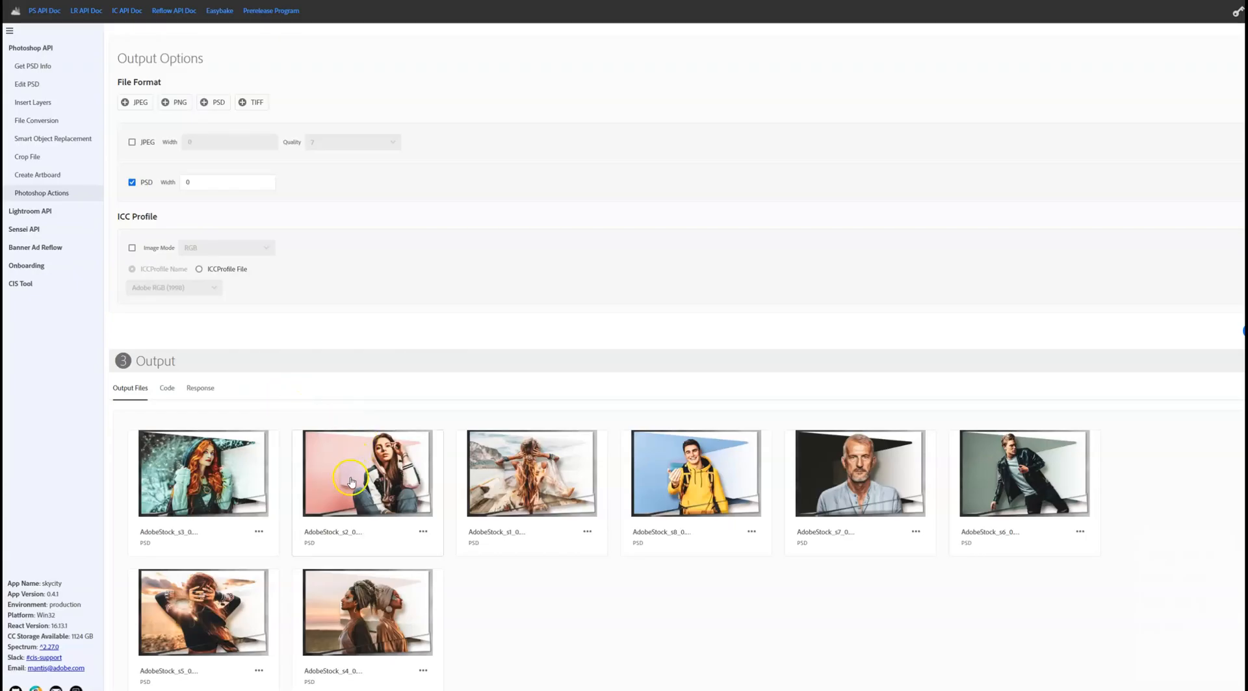
Preview the AdobeStock_s2 and s4 results against their originals.
{"action": "left_click", "coordinate": [352, 481]}
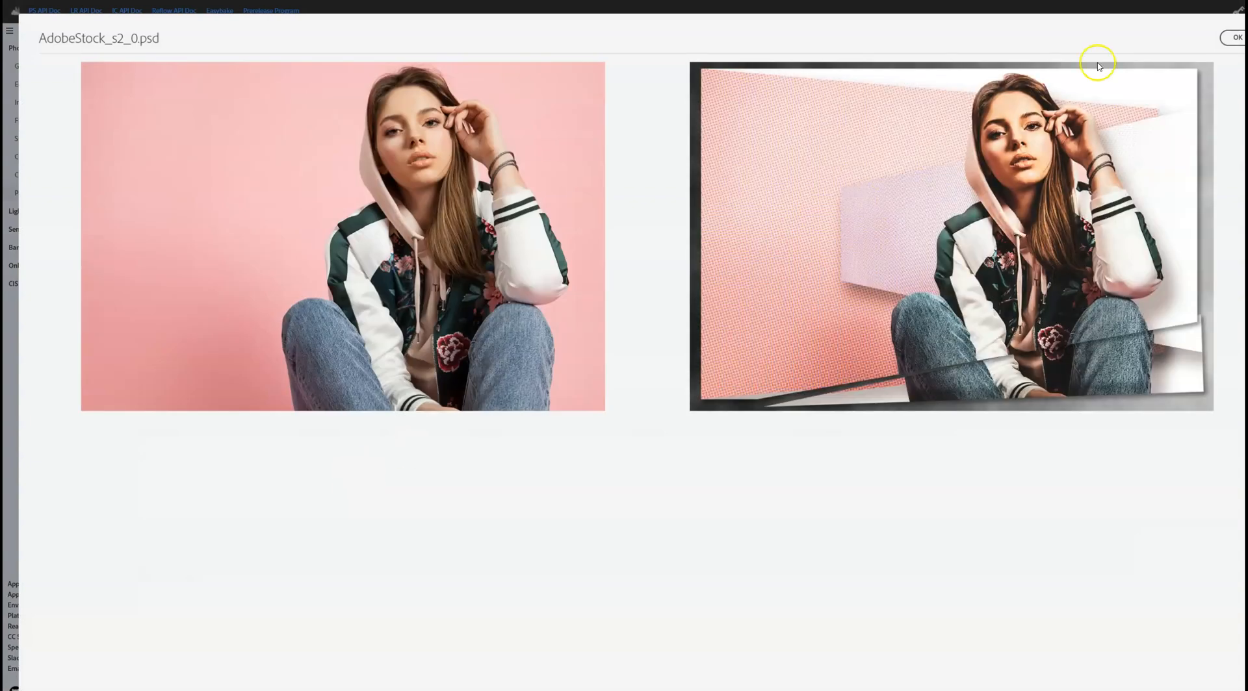
{"action": "left_click", "coordinate": [1237, 38]}
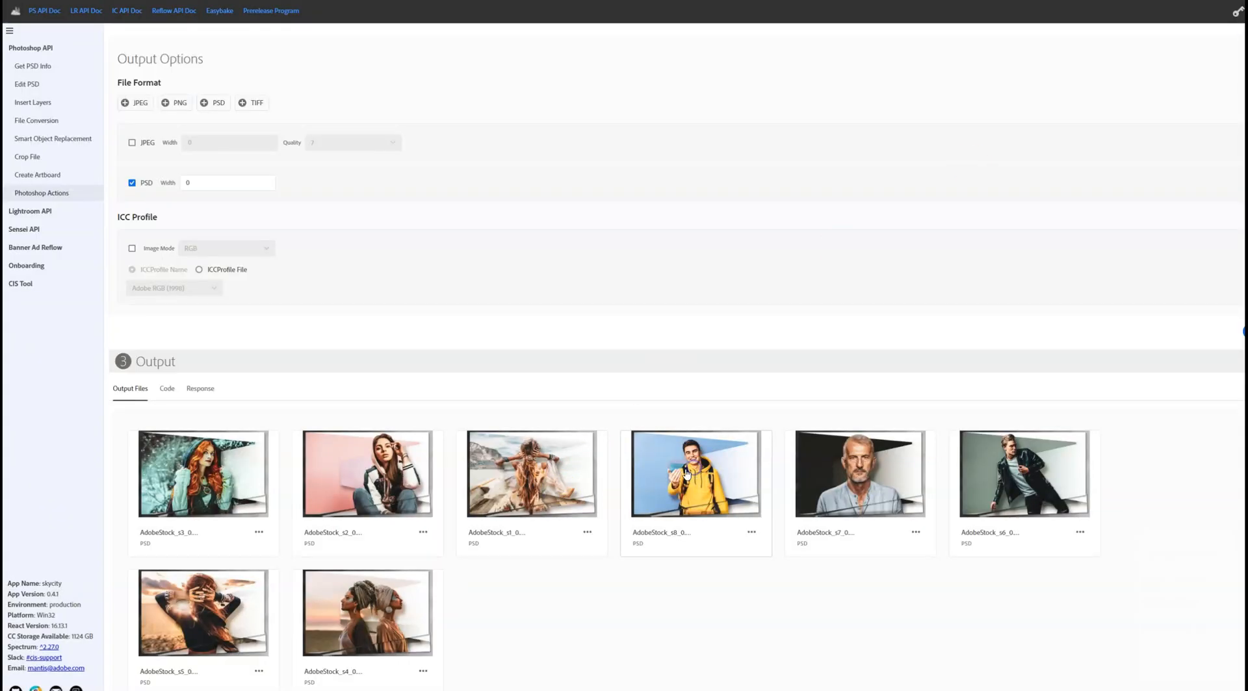
{"action": "left_click", "coordinate": [684, 475]}
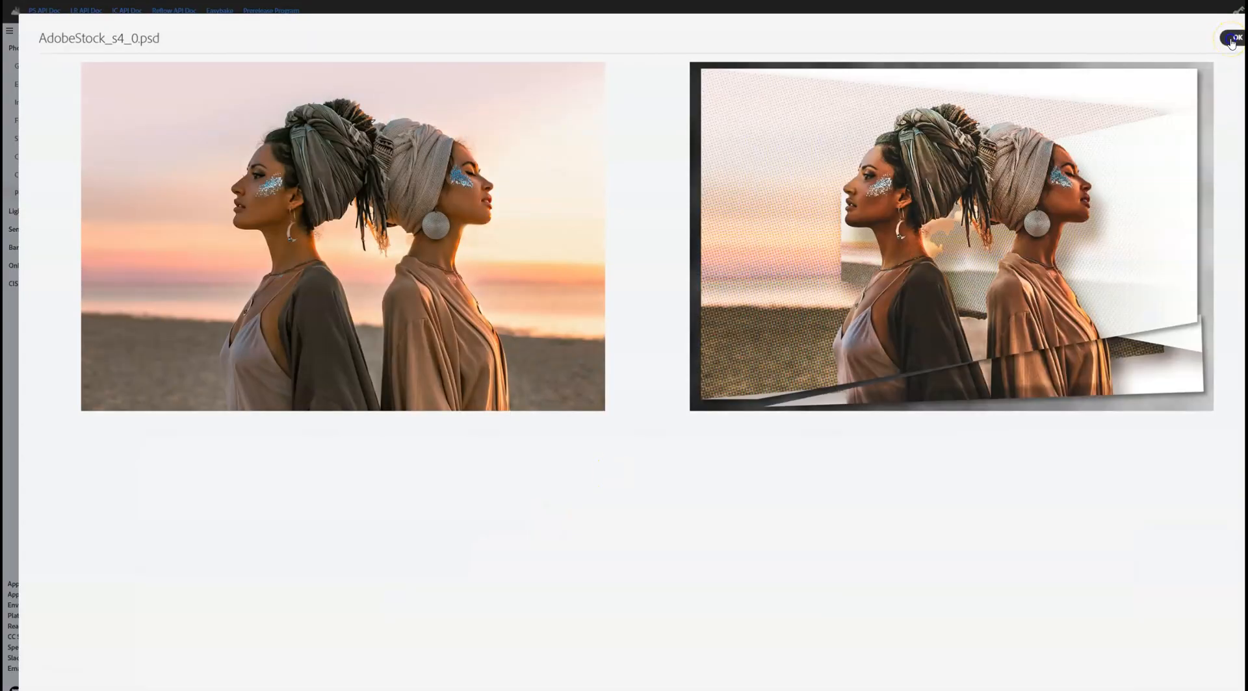
{"action": "left_click", "coordinate": [1234, 35]}
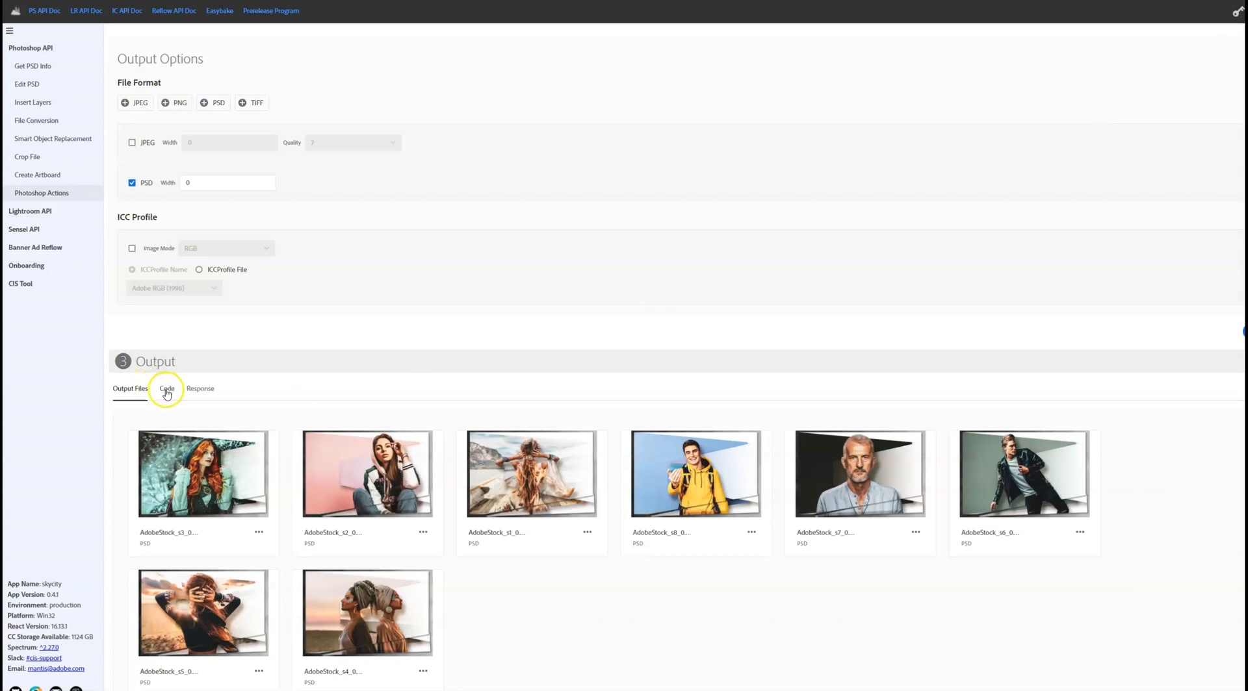
Show the generated API request code for the job.
{"action": "left_click", "coordinate": [166, 388]}
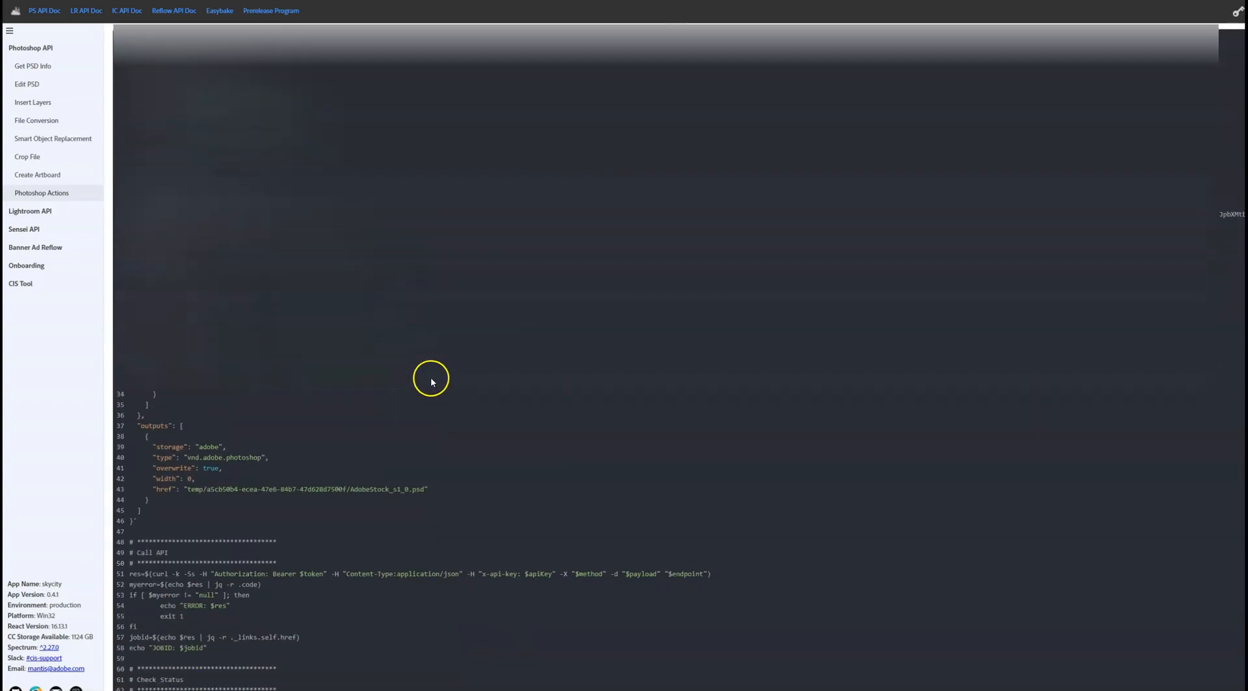
{"action": "scroll", "scroll_direction": "up", "scroll_amount": 3}
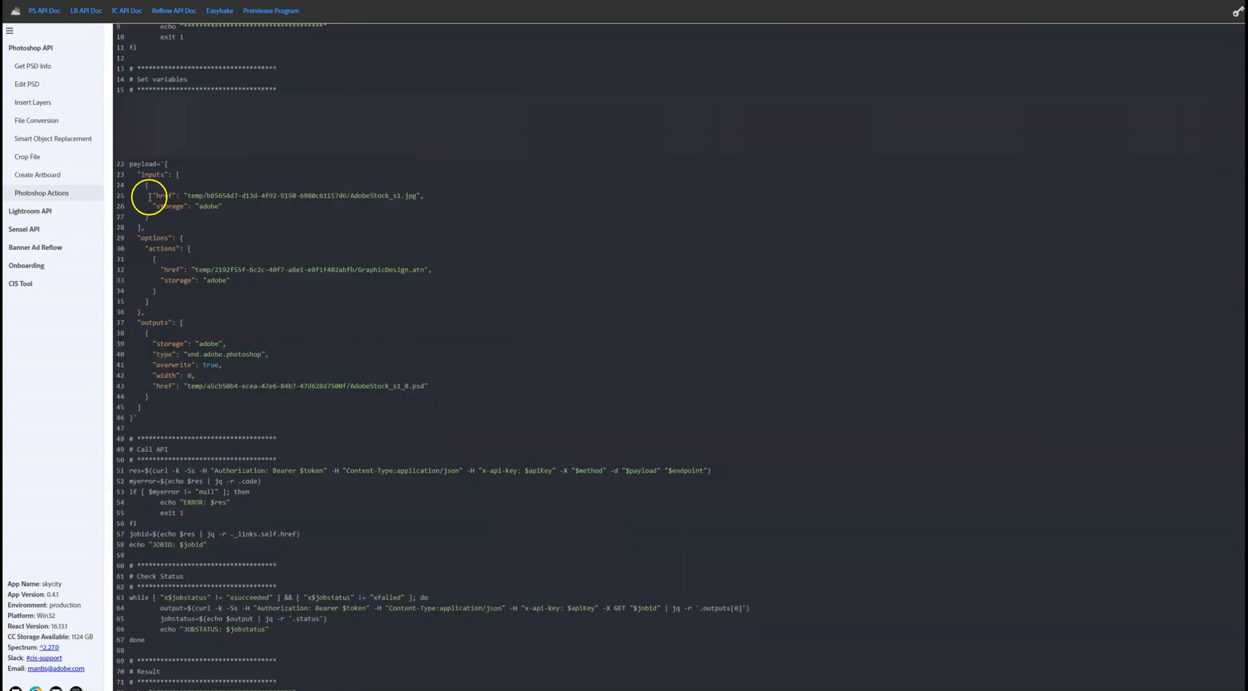